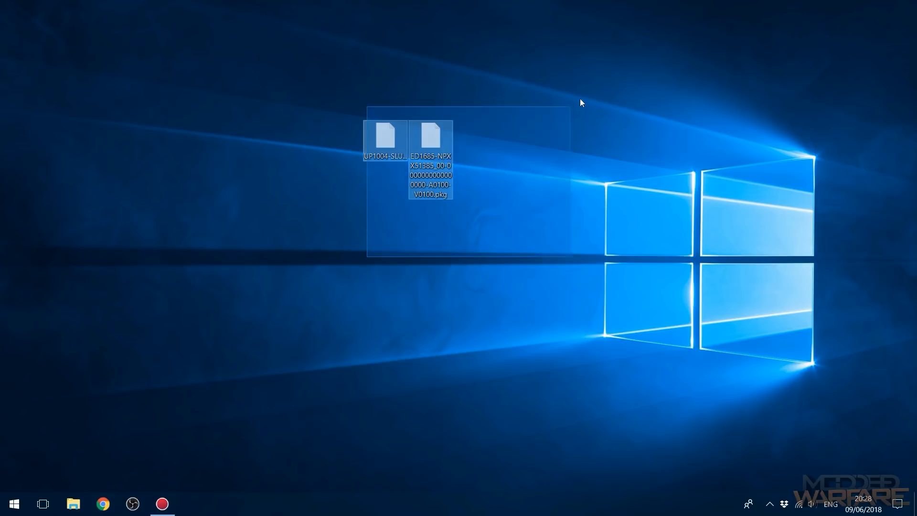
Show the USB (I:) drive in This PC holding the ED1685-NPXX51385 and UP1004-SLUS20090 PKG files.
{"action": "left_click", "coordinate": [13, 503]}
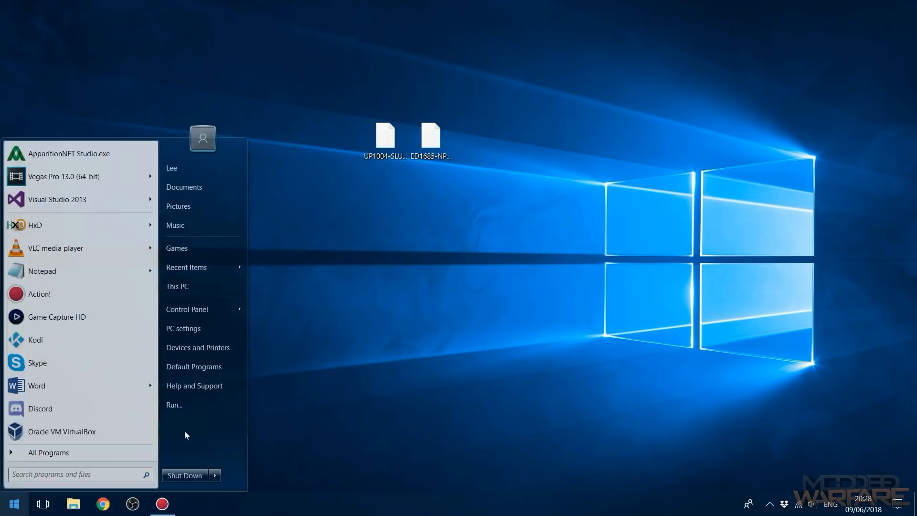
{"action": "left_click", "coordinate": [177, 286]}
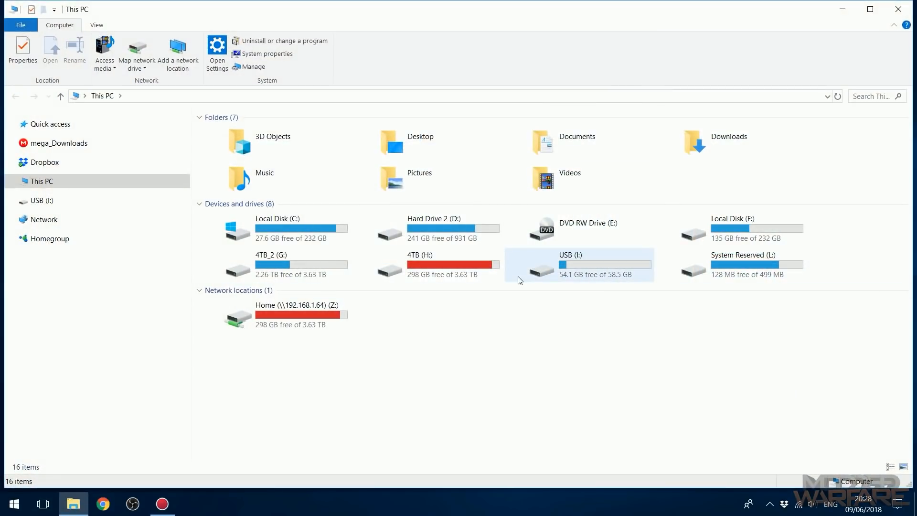
{"action": "right_click", "coordinate": [539, 268]}
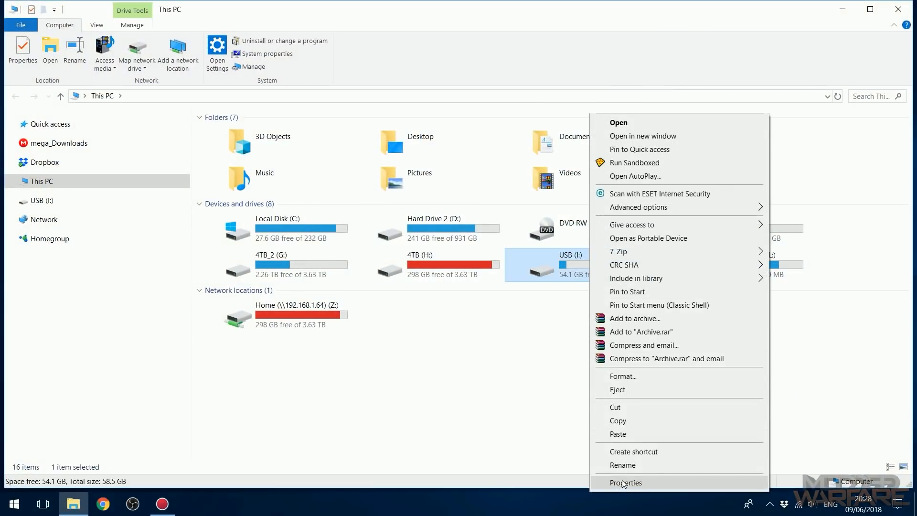
{"action": "left_click", "coordinate": [626, 482]}
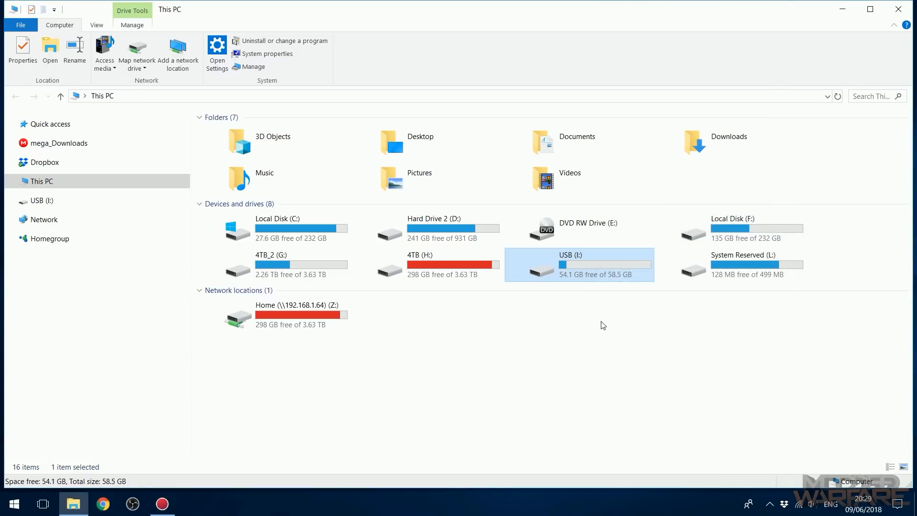
{"action": "mouse_move", "coordinate": [572, 269]}
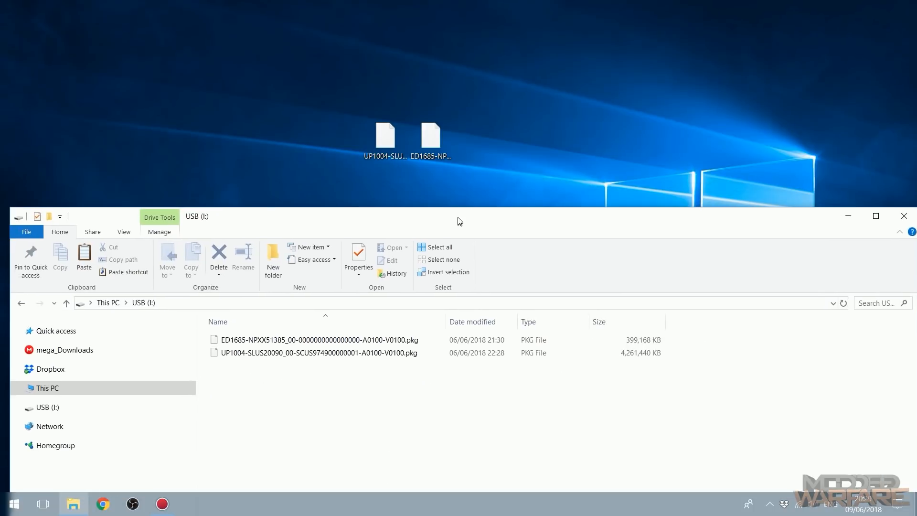
{"action": "left_click_drag", "start_coordinate": [385, 136], "coordinate": [363, 392]}
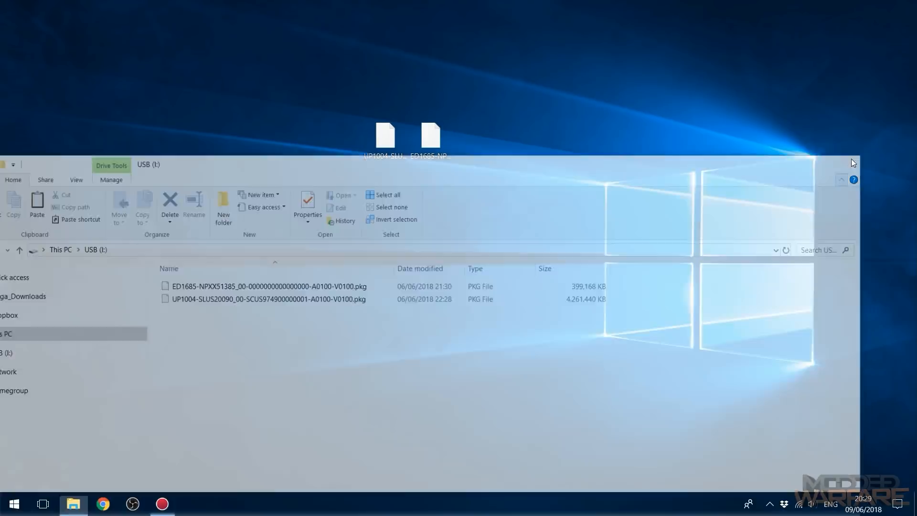
Load the exploit host in Internet Browser, choose firmware 5.05 and run HEN until it reports Done.
{"action": "left_click", "coordinate": [852, 163]}
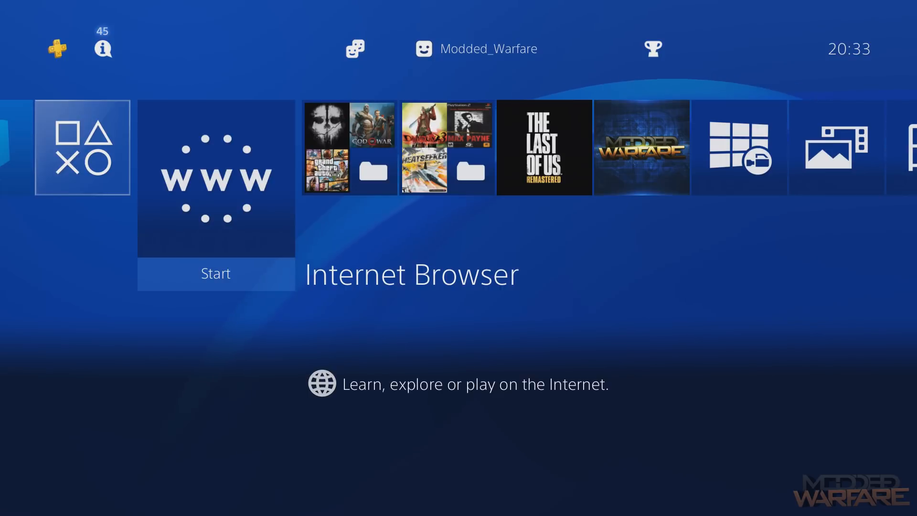
{"action": "left_click", "coordinate": [215, 178]}
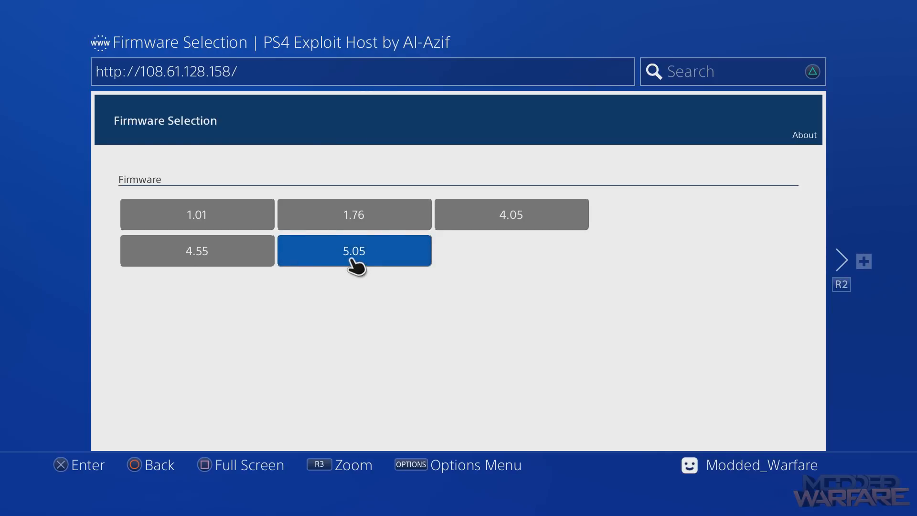
{"action": "left_click", "coordinate": [353, 250]}
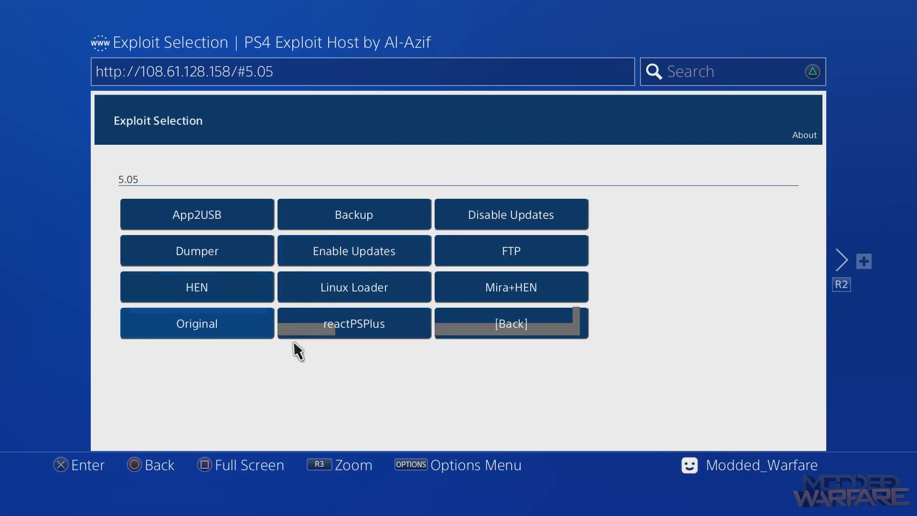
{"action": "left_click", "coordinate": [196, 286]}
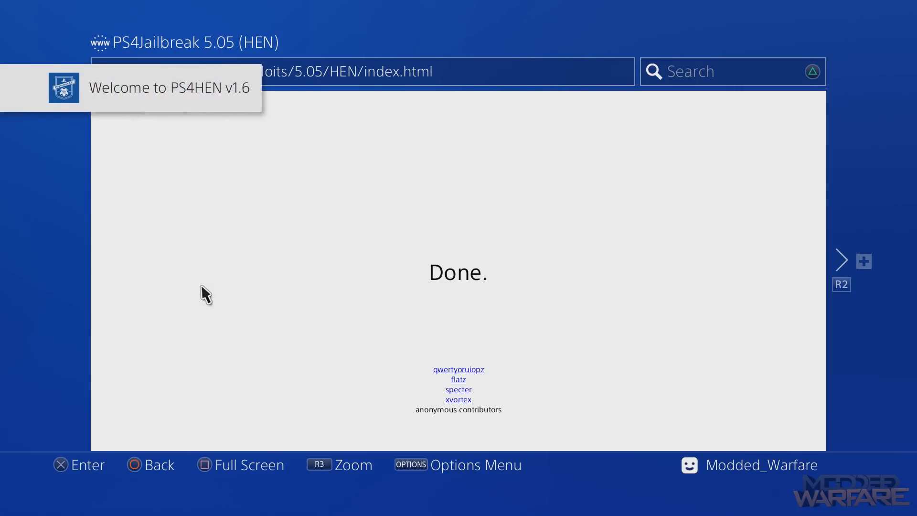
{"action": "mouse_move", "coordinate": [186, 228]}
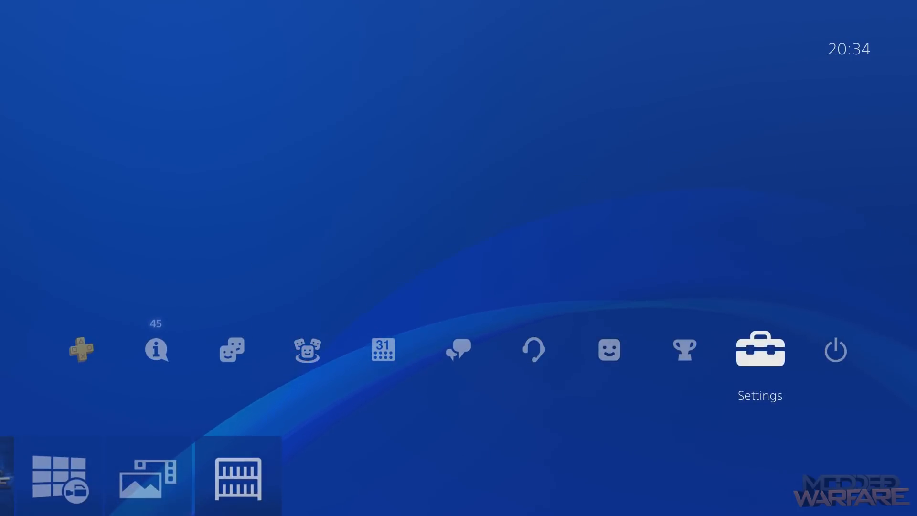
Reach ★Debug Settings at the bottom of the system Settings list.
{"action": "left_click", "coordinate": [760, 349]}
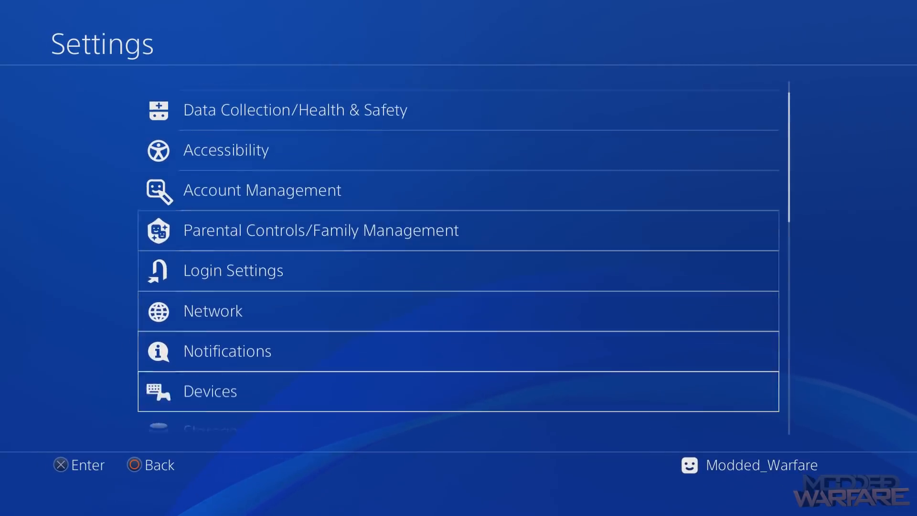
{"action": "scroll", "scroll_direction": "down", "scroll_amount": 3}
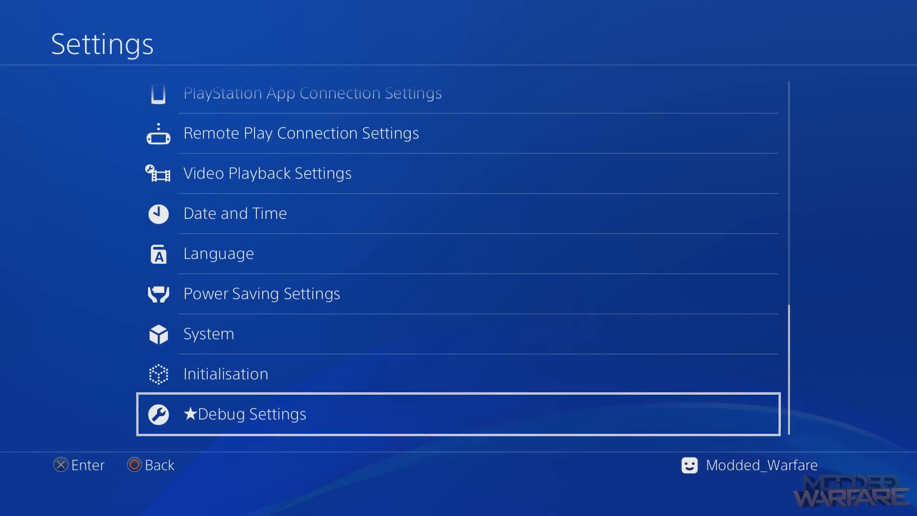
{"action": "left_click", "coordinate": [245, 413]}
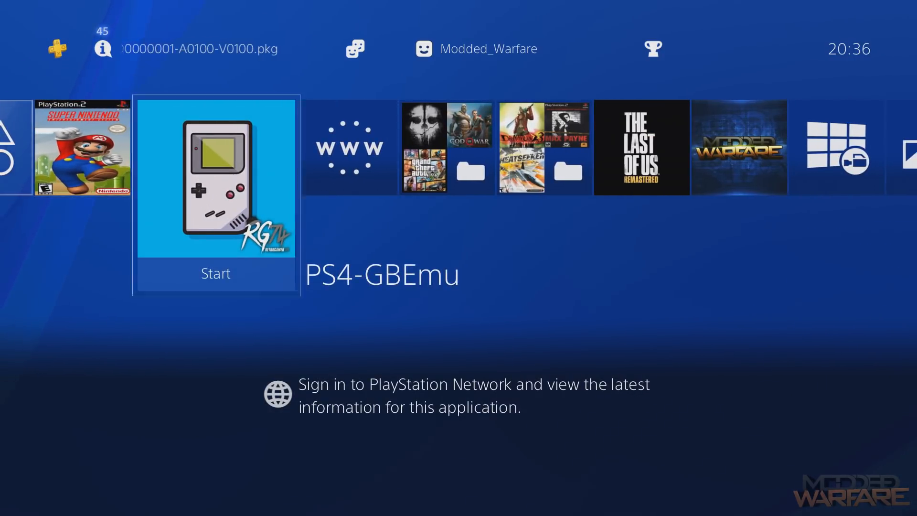
Start the PS4-GBEmu tile so its Game Boy ROM browser appears.
{"action": "left_click", "coordinate": [215, 273]}
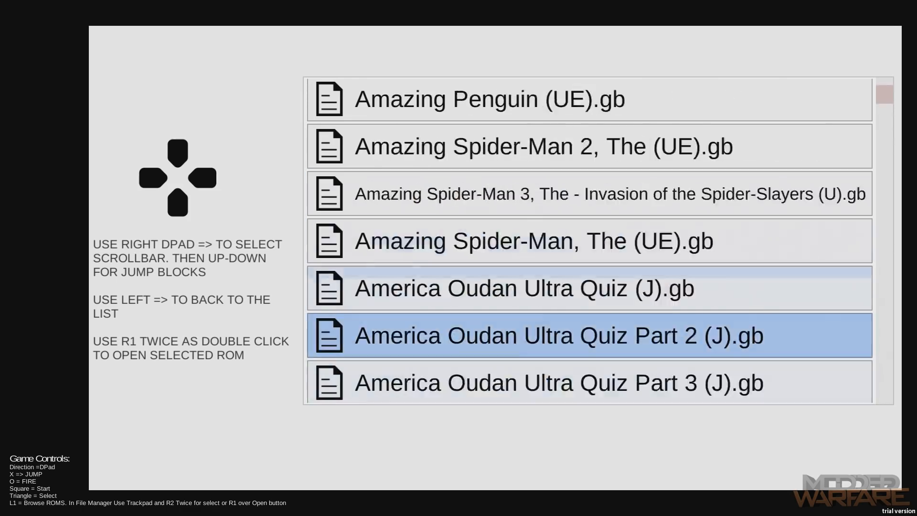
Scroll the Game Boy ROM list down to the Castlevania titles.
{"action": "scroll", "scroll_direction": "down", "scroll_amount": 3}
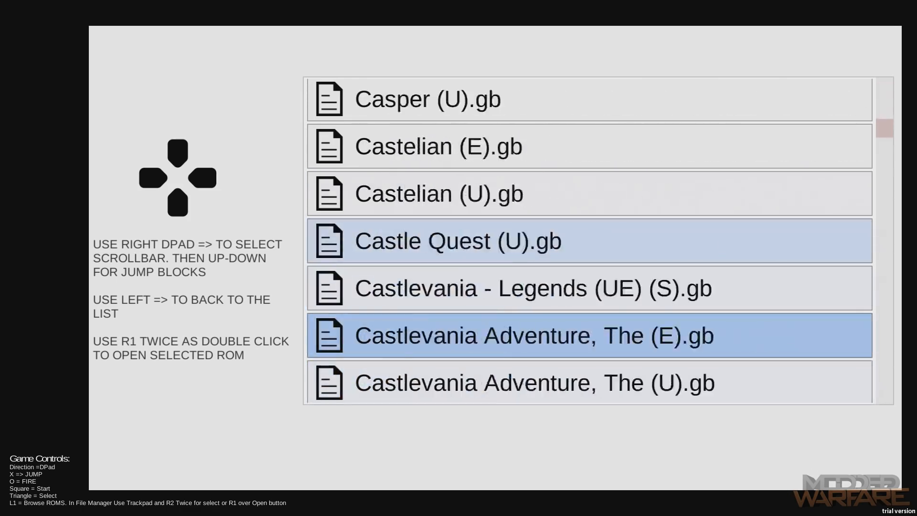
{"action": "scroll", "scroll_direction": "down", "scroll_amount": 3}
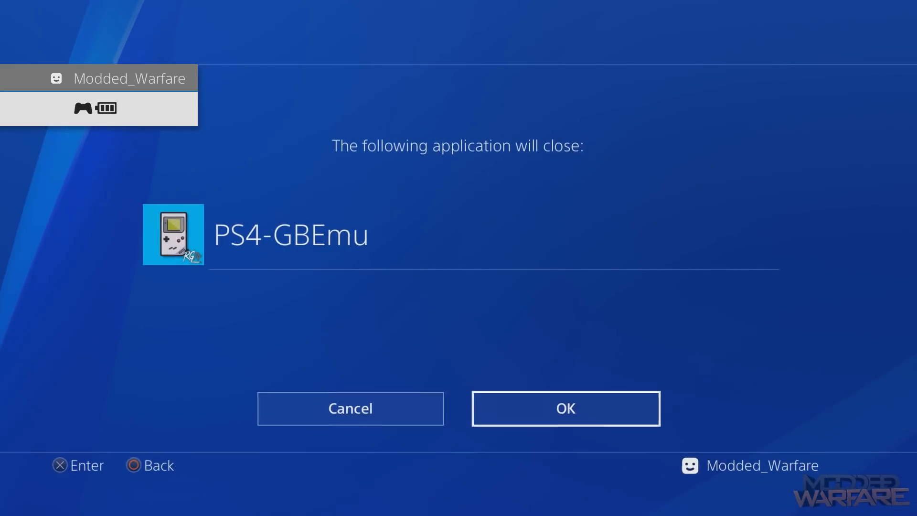
Confirm closing PS4-GBEmu with OK, then start Snes Station to reach its file browser.
{"action": "left_click", "coordinate": [565, 408]}
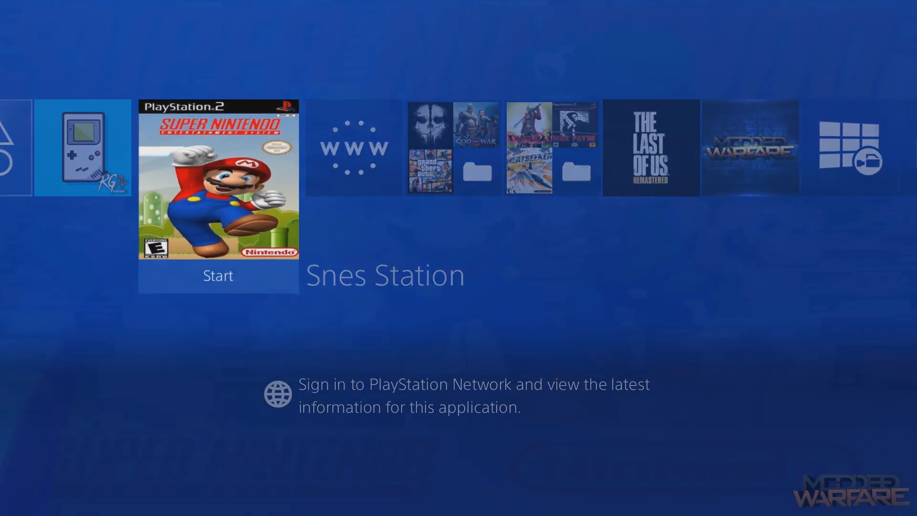
{"action": "left_click", "coordinate": [218, 275]}
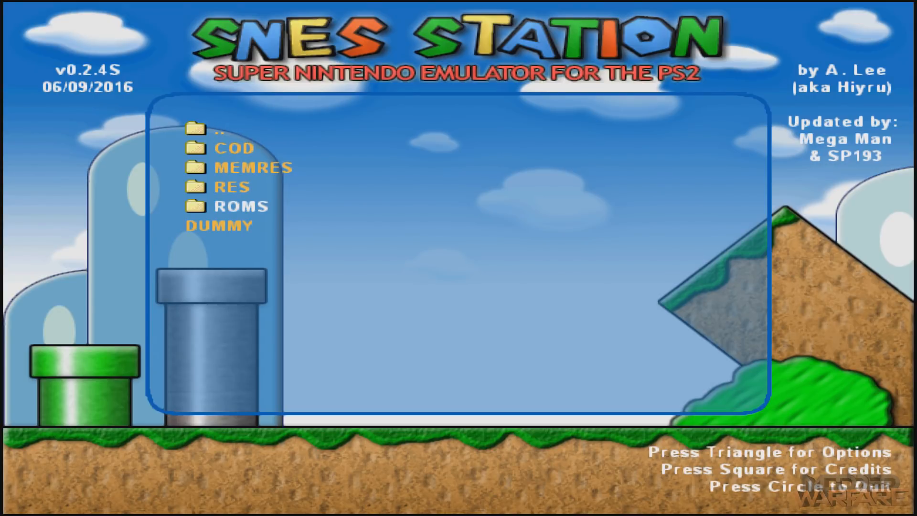
Enter the ROMS folder and scroll its game list down to Super Mario Kart.
{"action": "left_click", "coordinate": [240, 206]}
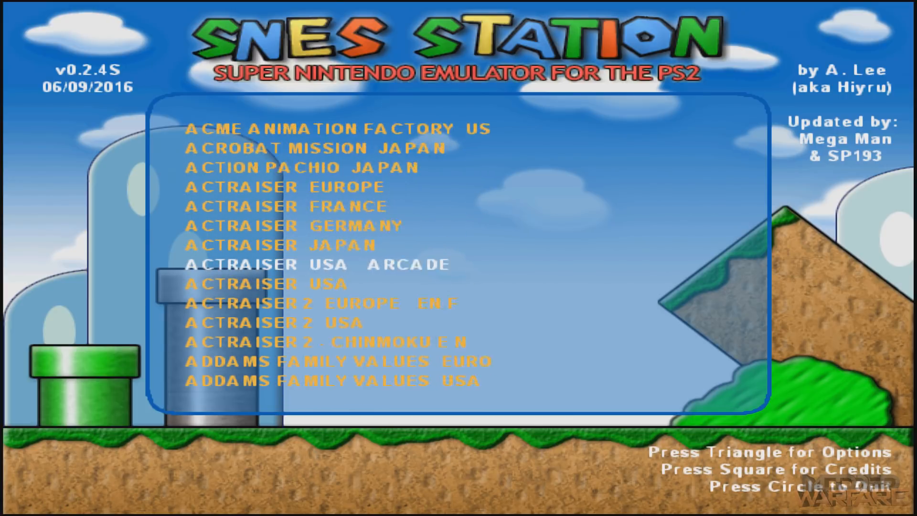
{"action": "scroll", "scroll_direction": "down", "scroll_amount": 3}
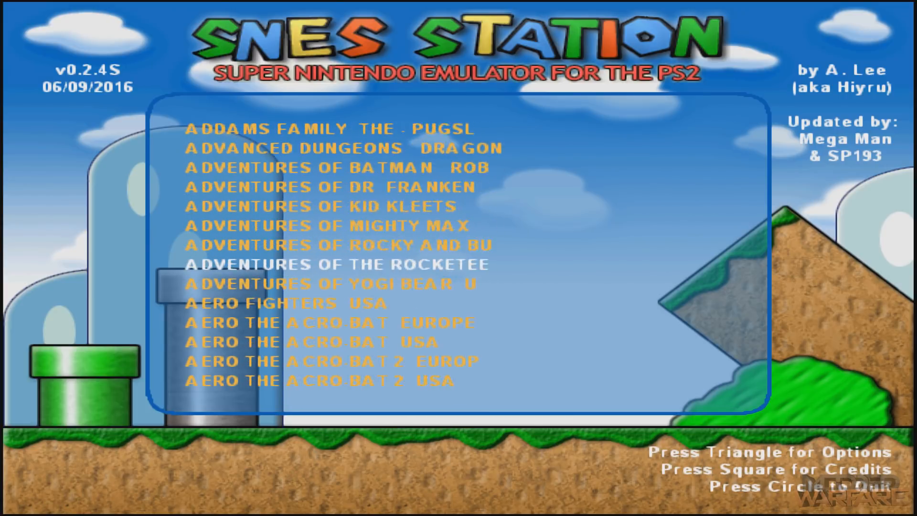
{"action": "scroll", "scroll_direction": "down", "scroll_amount": 3}
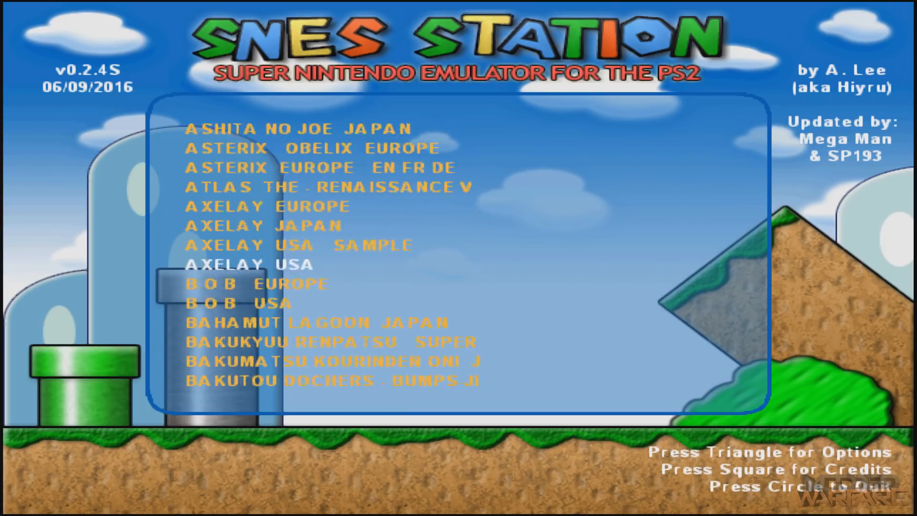
{"action": "scroll", "scroll_direction": "down", "scroll_amount": 3}
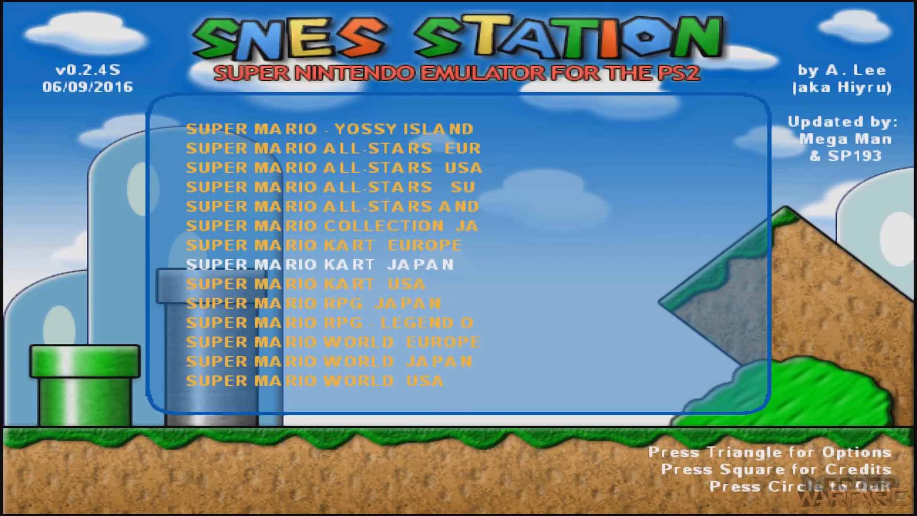
{"action": "scroll", "scroll_direction": "down", "scroll_amount": 3}
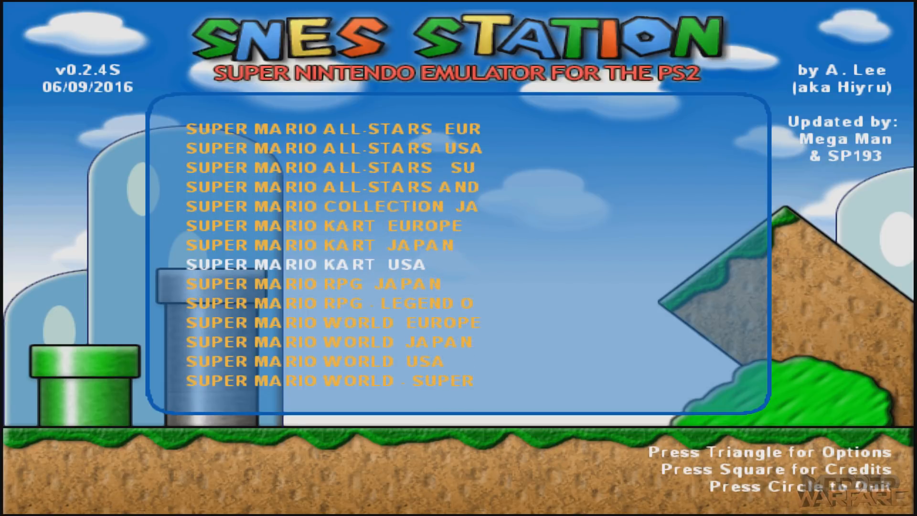